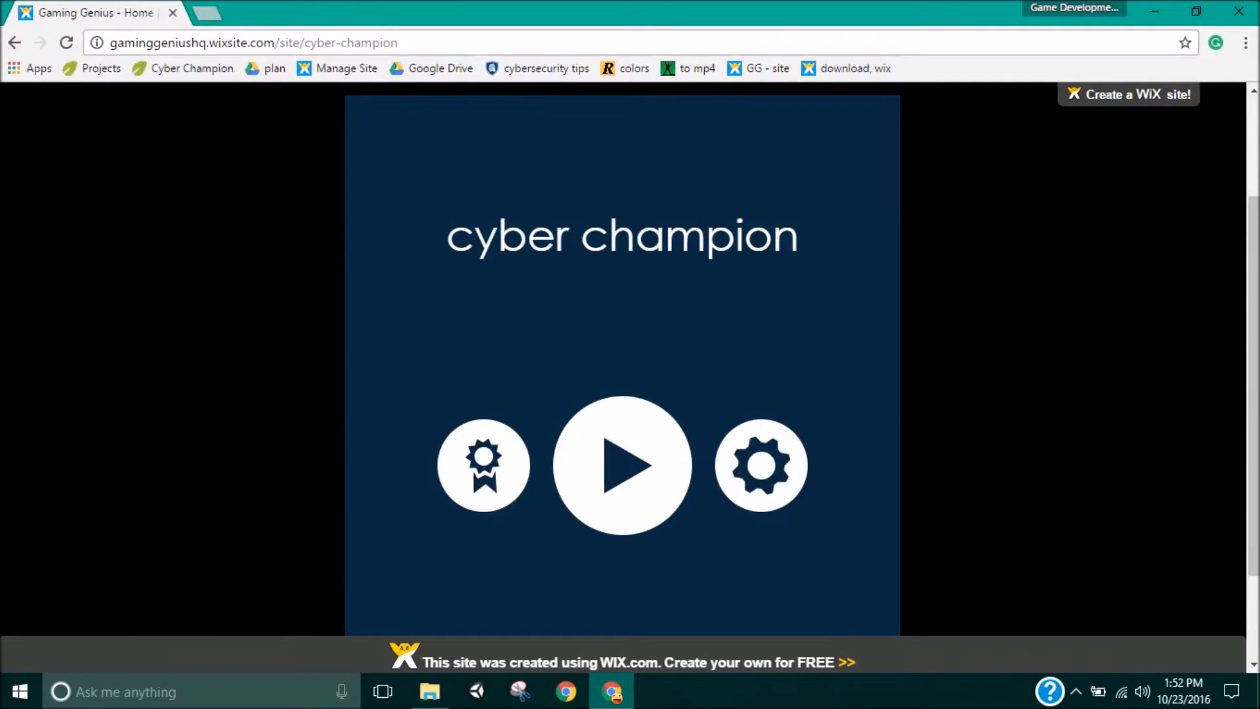
Start Cyber Champion from the title screen and play to the game-cheats scenario
left_click(760, 464)
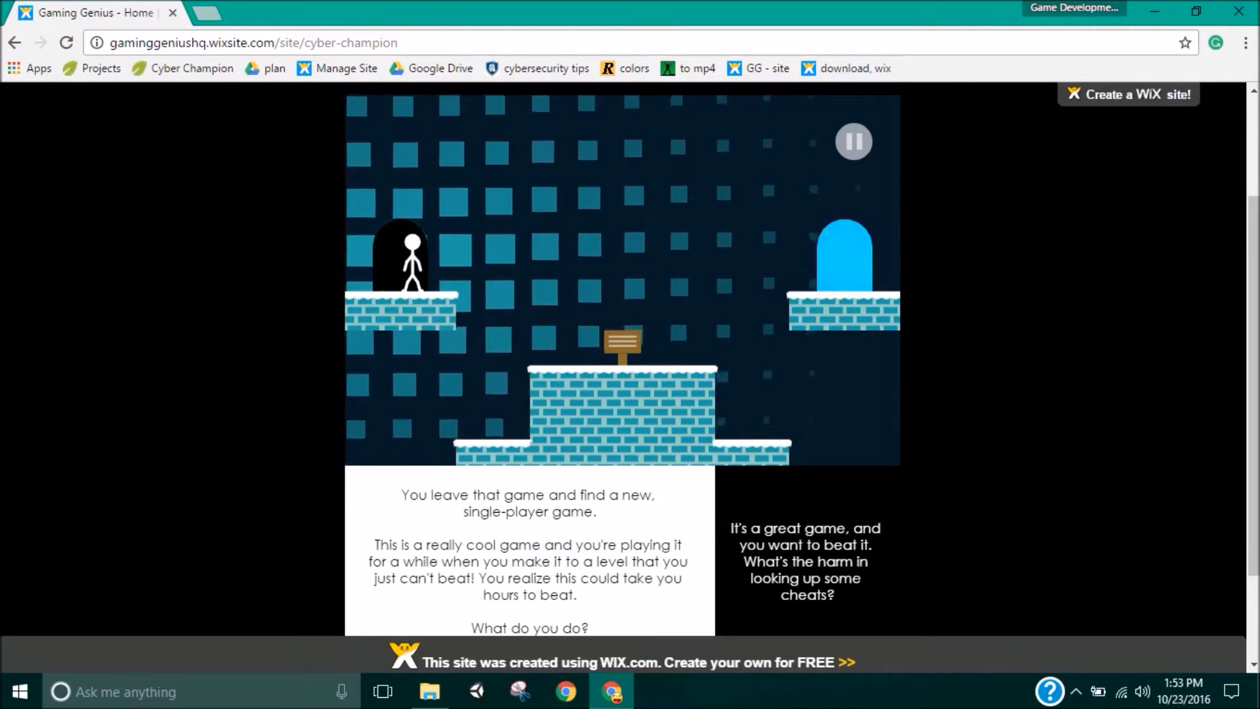
Leave the cheats scenario and return to the Cyber Champion title screen
left_click(803, 561)
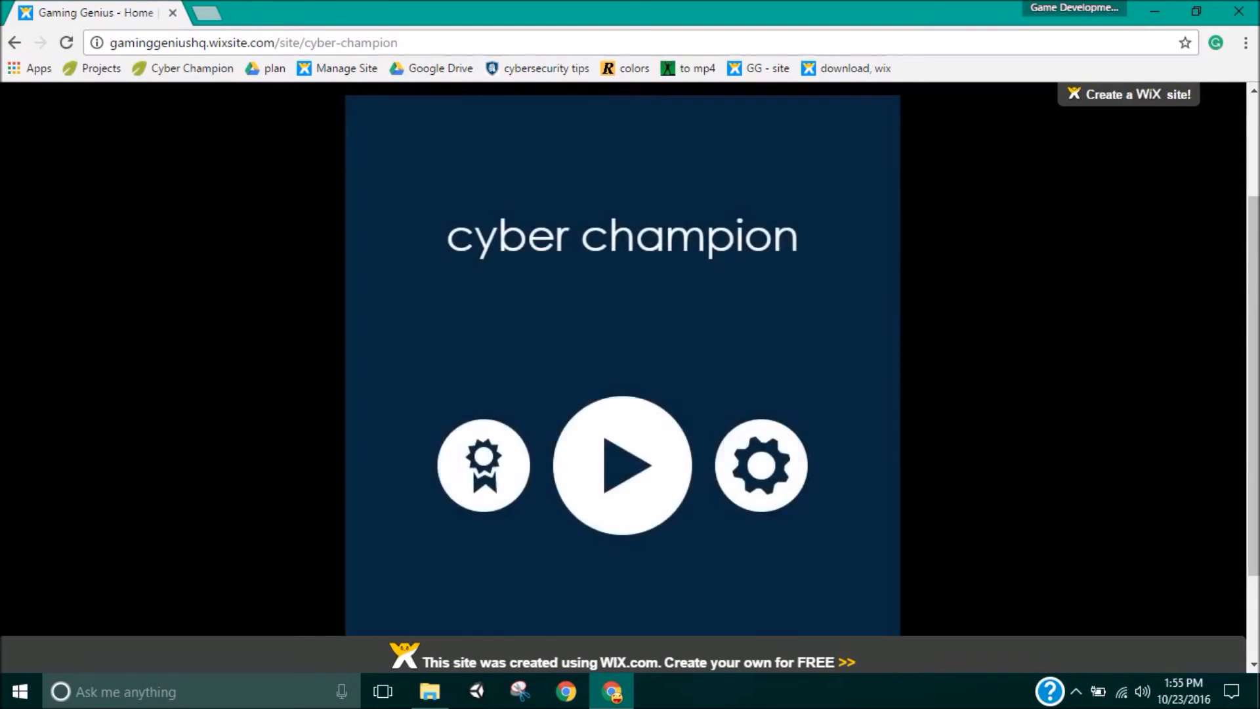
left_click(483, 466)
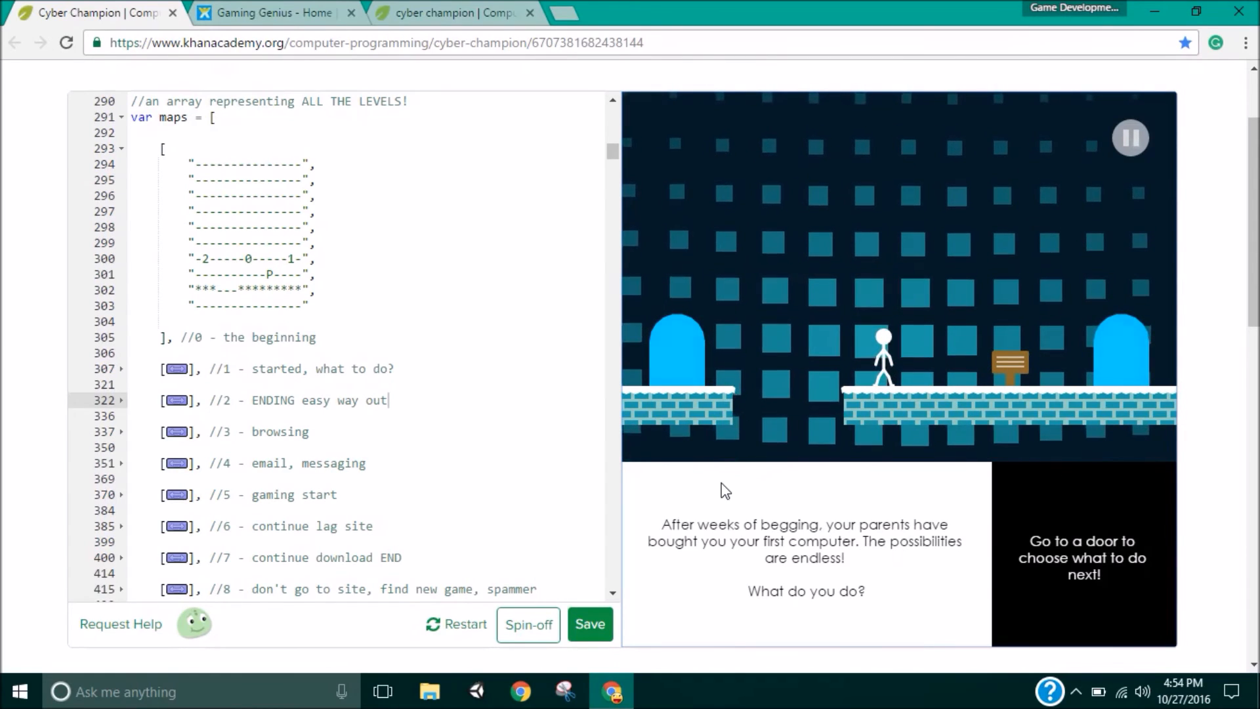
mouse_move(706, 493)
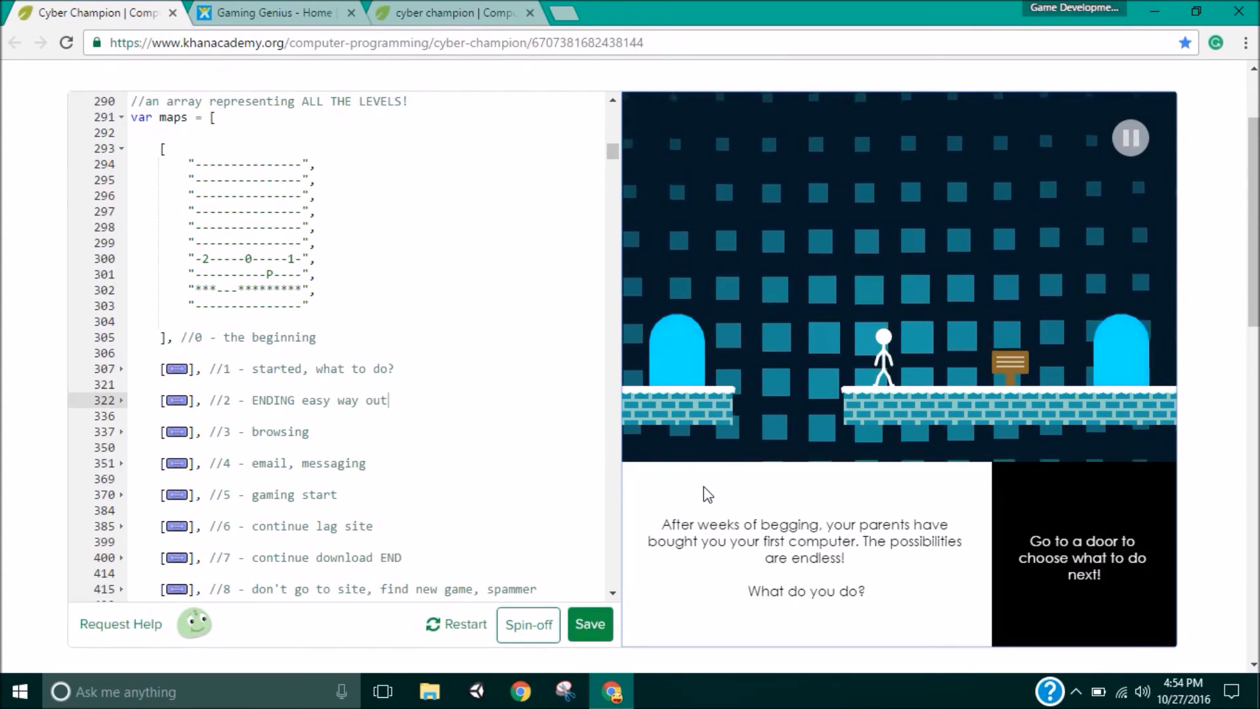
Browse Cyber Champion's backup spin-offs, then return to the Gaming Genius game tab
scroll("down", 3)
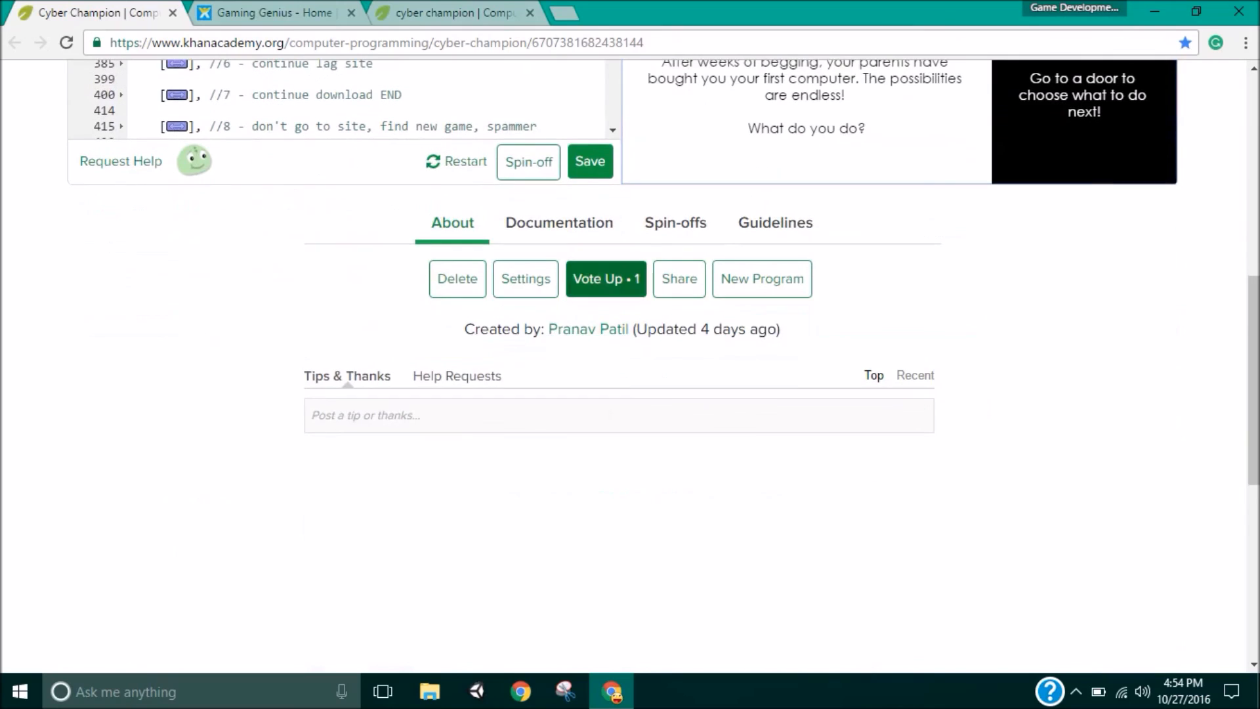
left_click(674, 223)
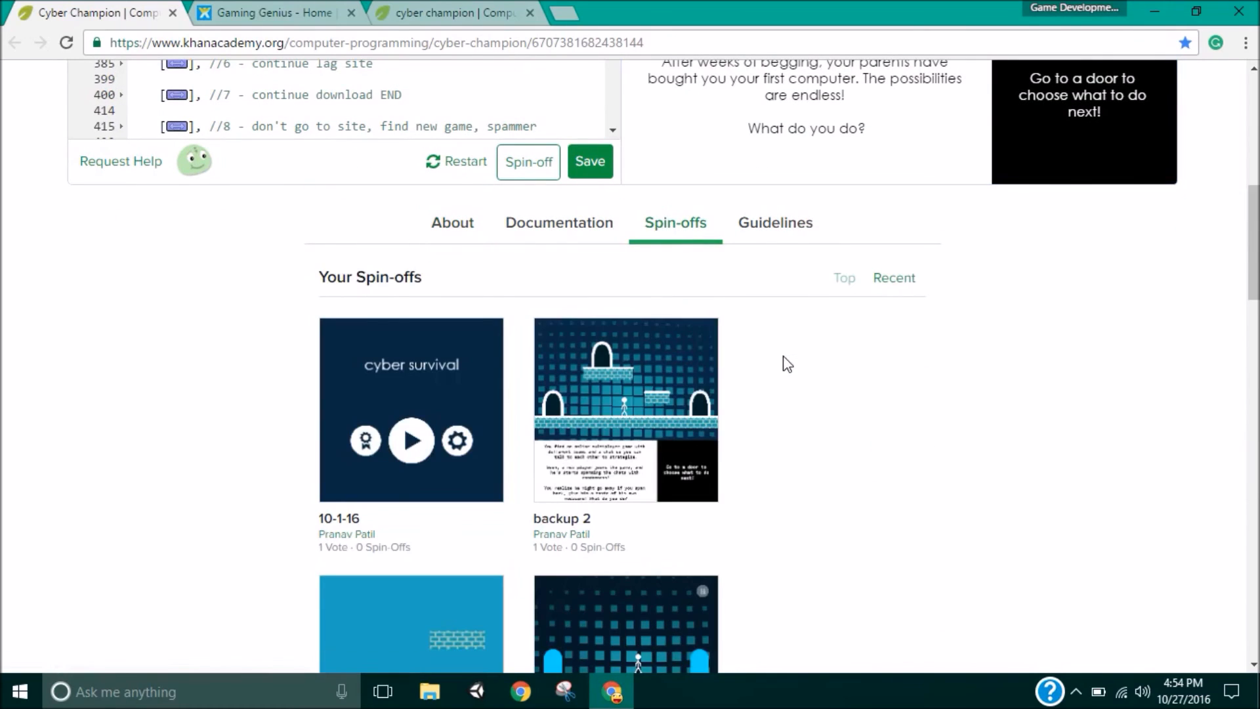
scroll("down", 3)
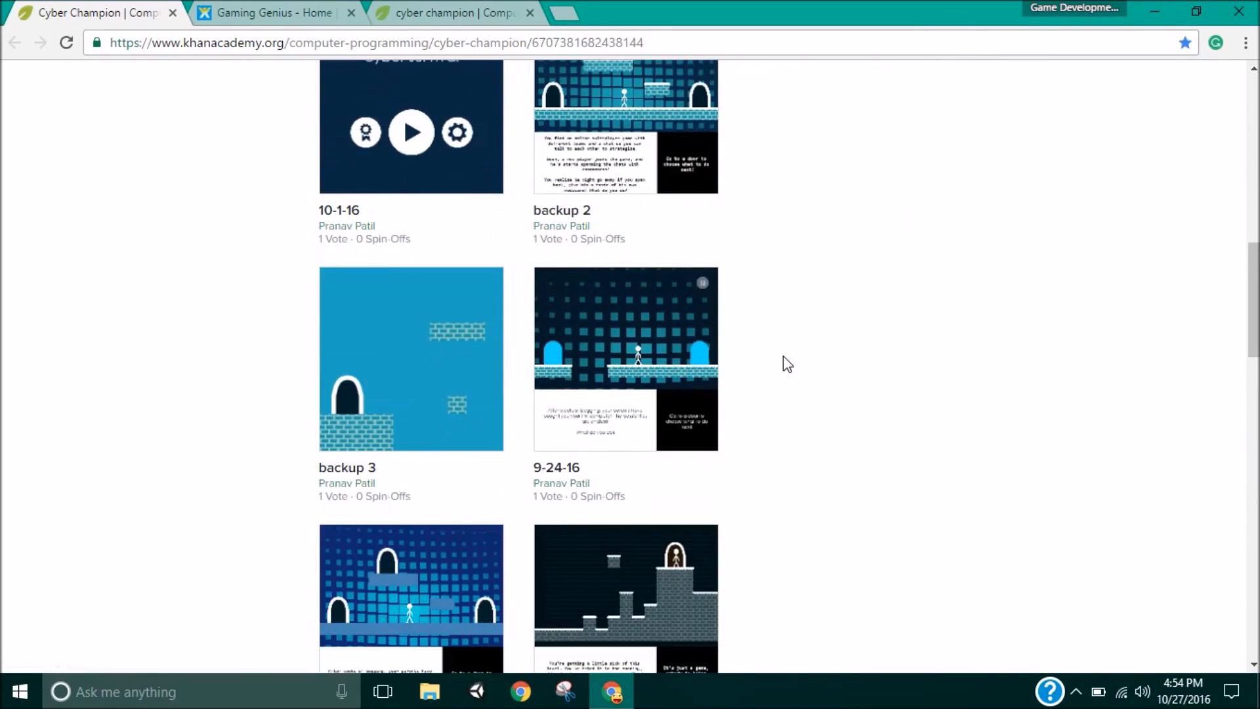
mouse_move(273, 11)
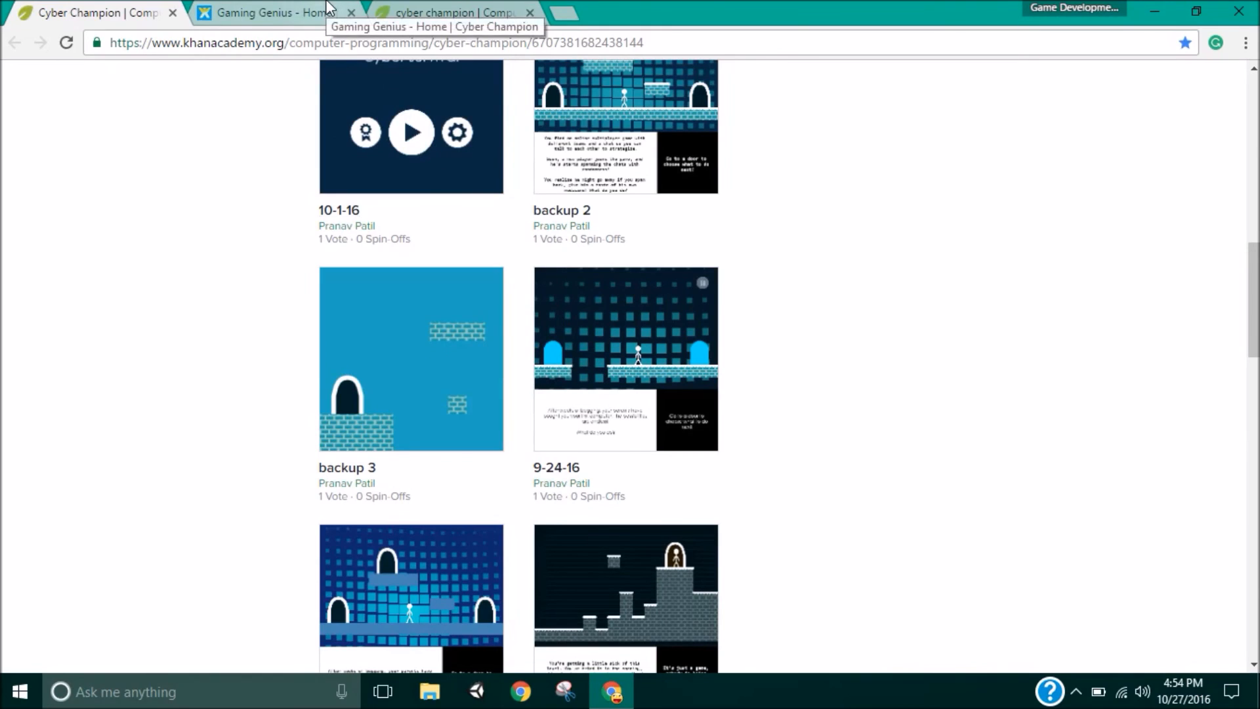
left_click(450, 11)
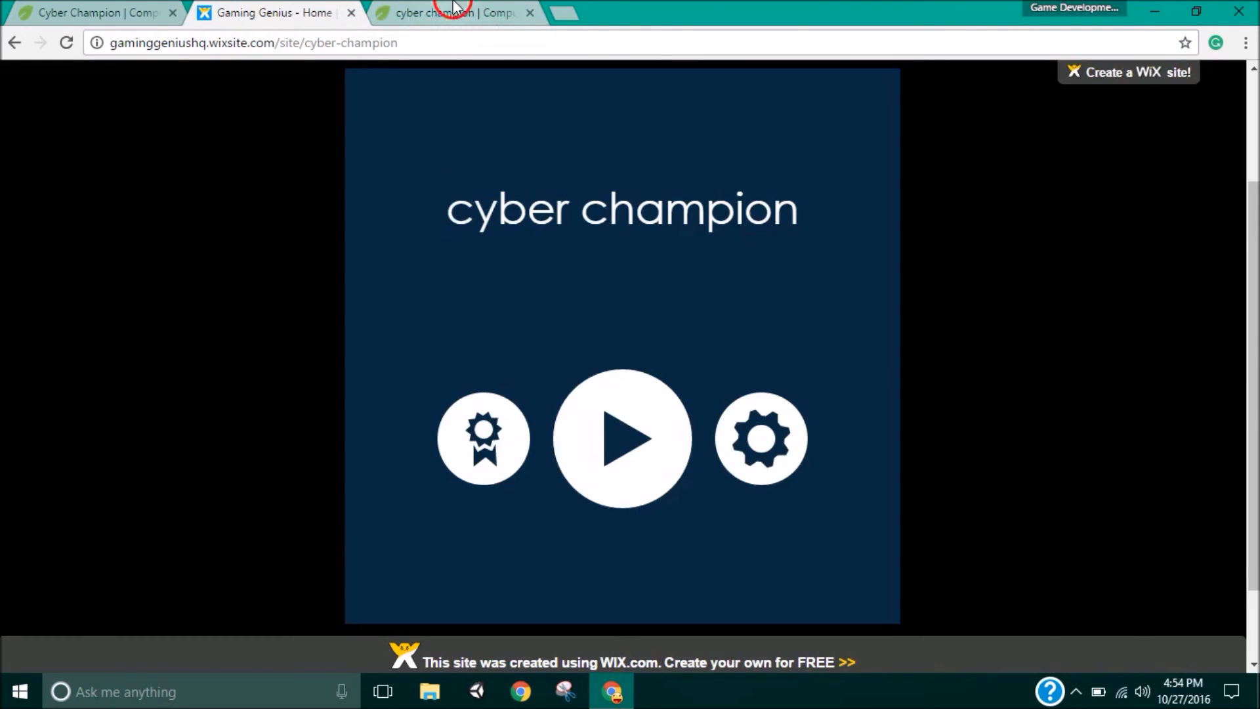